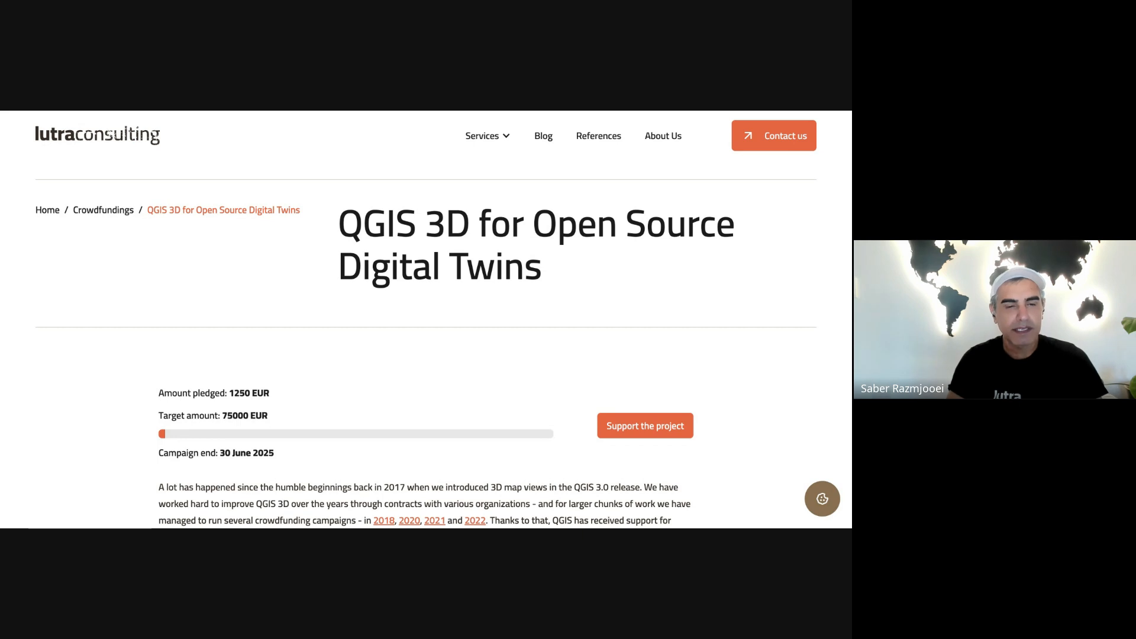
{"action": "scroll", "scroll_direction": "down", "scroll_amount": 3}
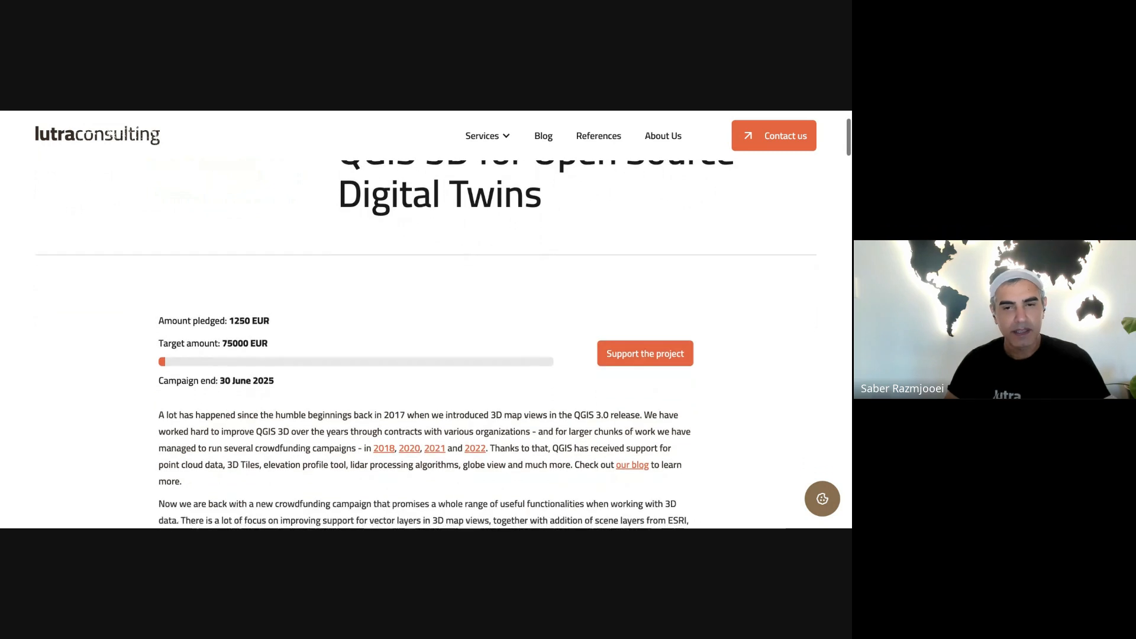
{"action": "scroll", "scroll_direction": "down", "scroll_amount": 3}
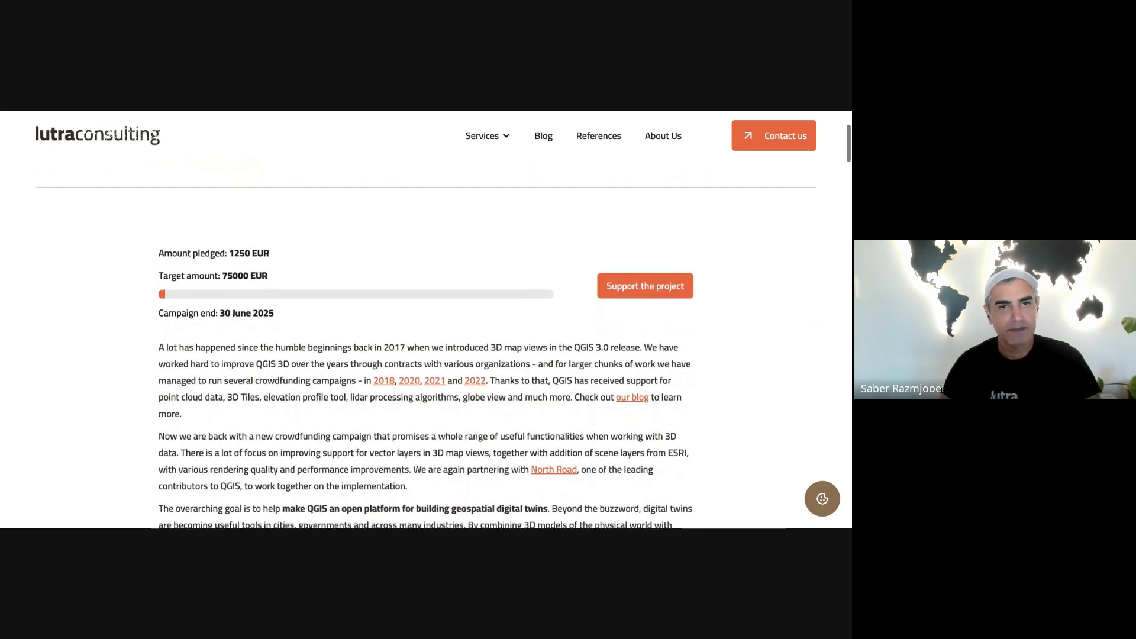
{"action": "scroll", "scroll_direction": "down", "scroll_amount": 3}
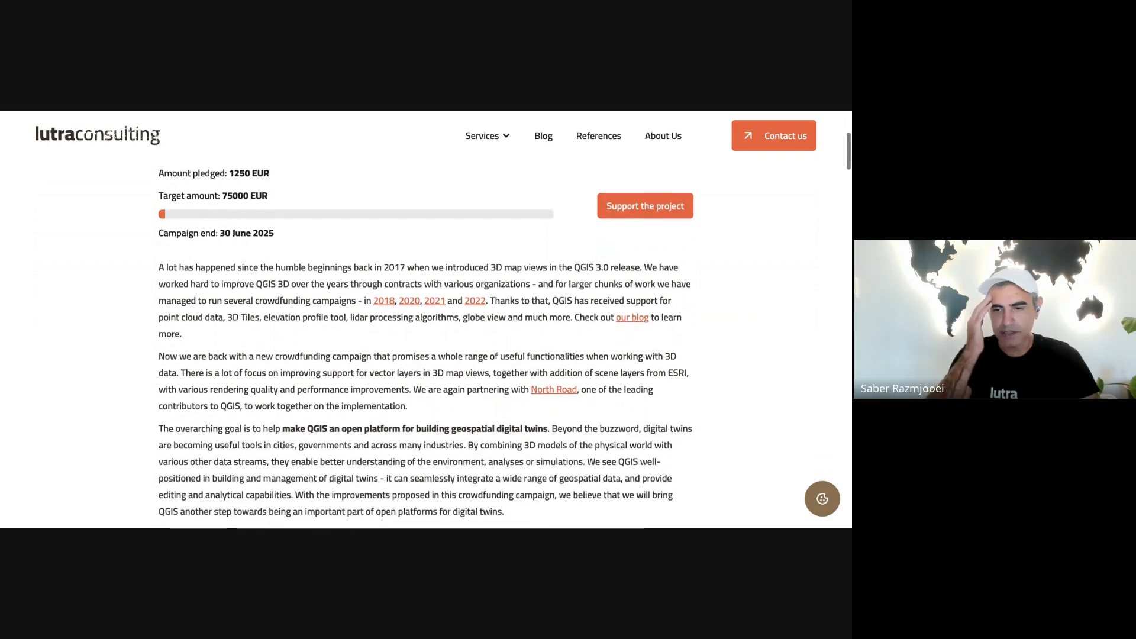
{"action": "scroll", "scroll_direction": "down", "scroll_amount": 3}
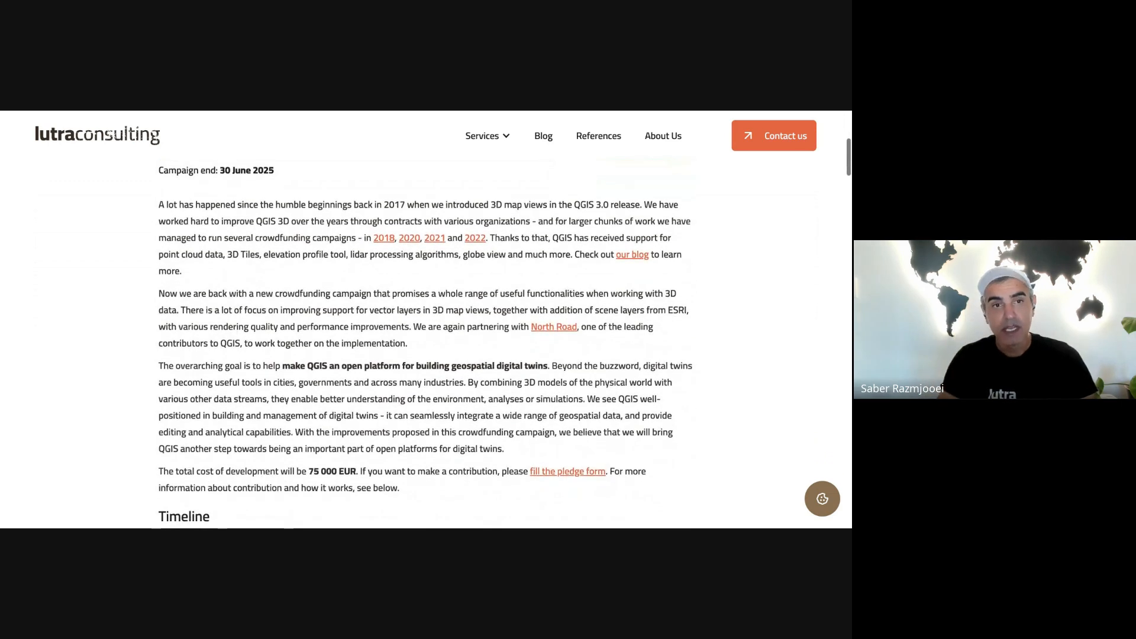
{"action": "scroll", "scroll_direction": "down", "scroll_amount": 3}
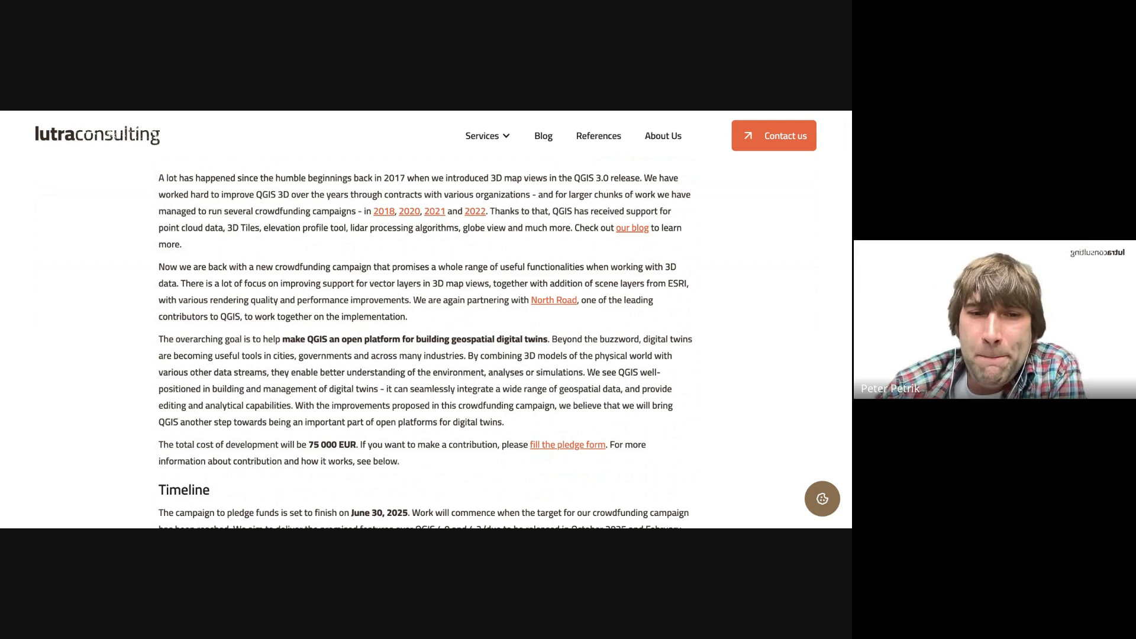
{"action": "scroll", "scroll_direction": "down", "scroll_amount": 3}
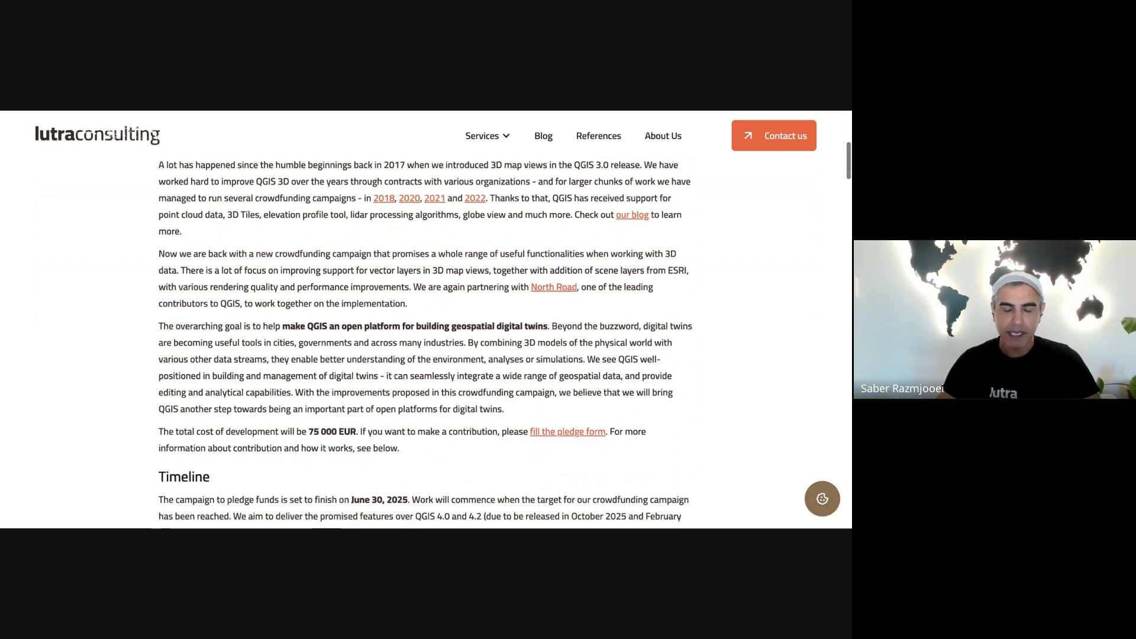
{"action": "scroll", "scroll_direction": "down", "scroll_amount": 3}
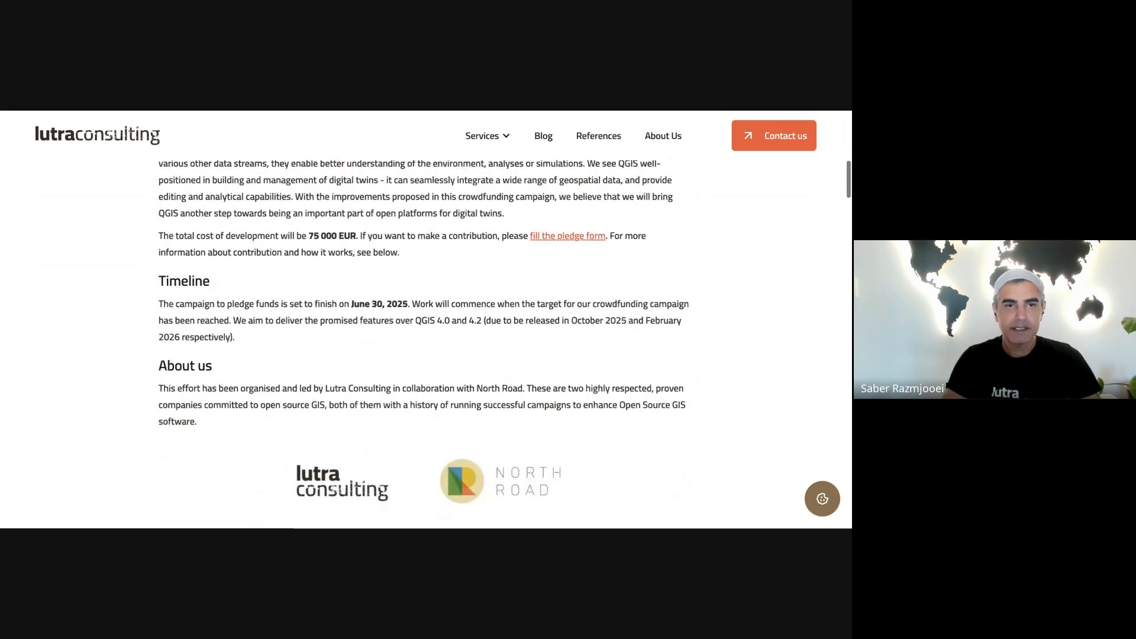
{"action": "scroll", "scroll_direction": "down", "scroll_amount": 3}
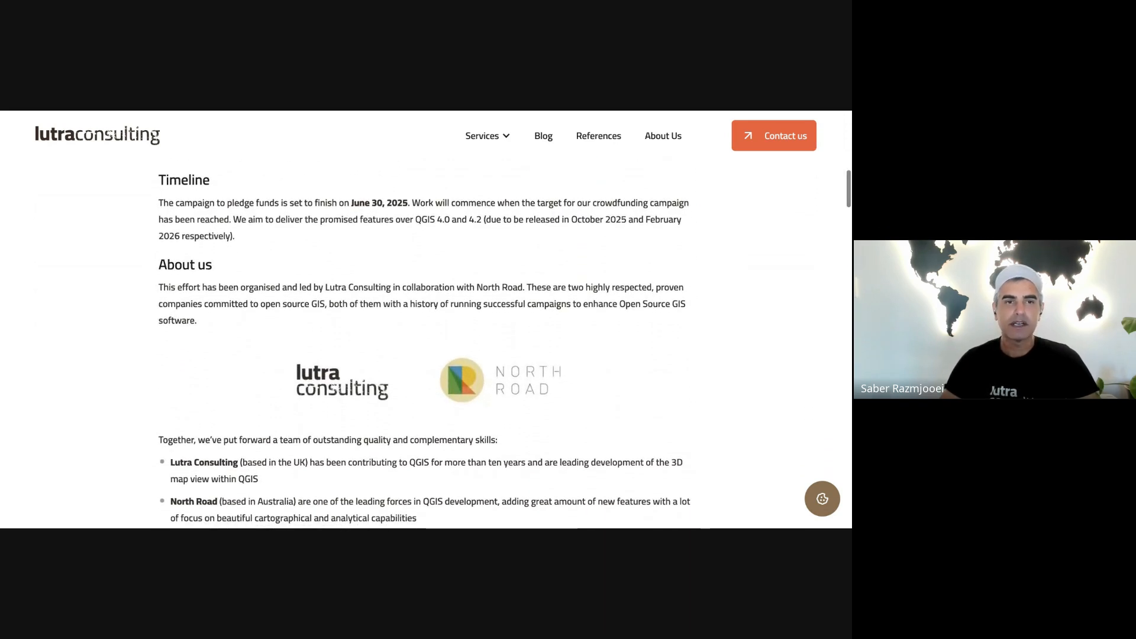
{"action": "scroll", "scroll_direction": "down", "scroll_amount": 3}
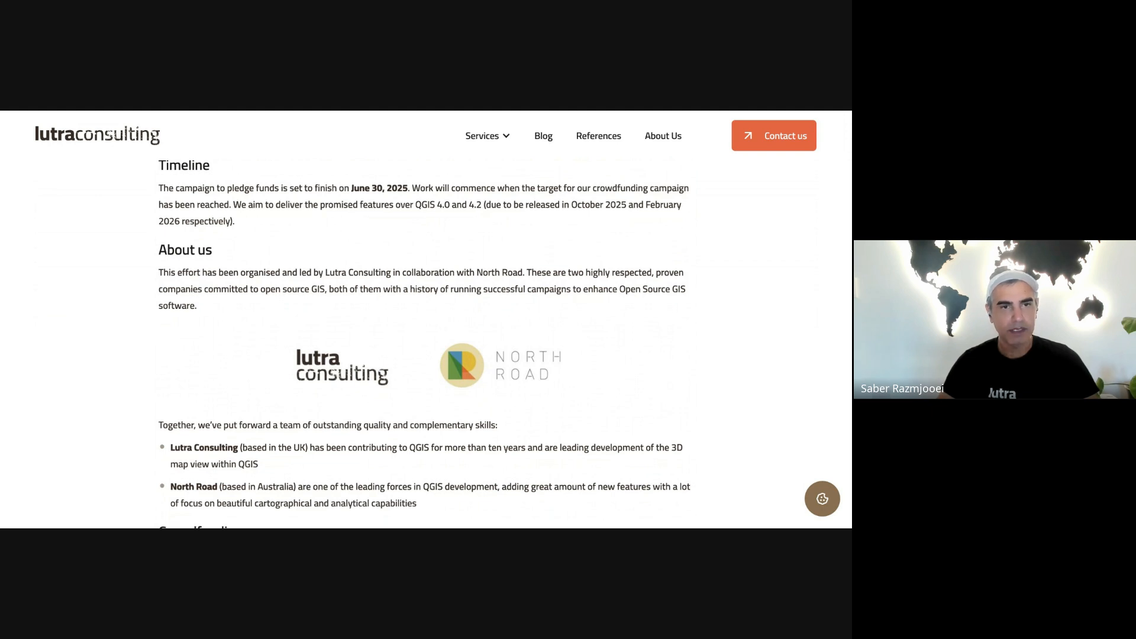
{"action": "scroll", "scroll_direction": "down", "scroll_amount": 3}
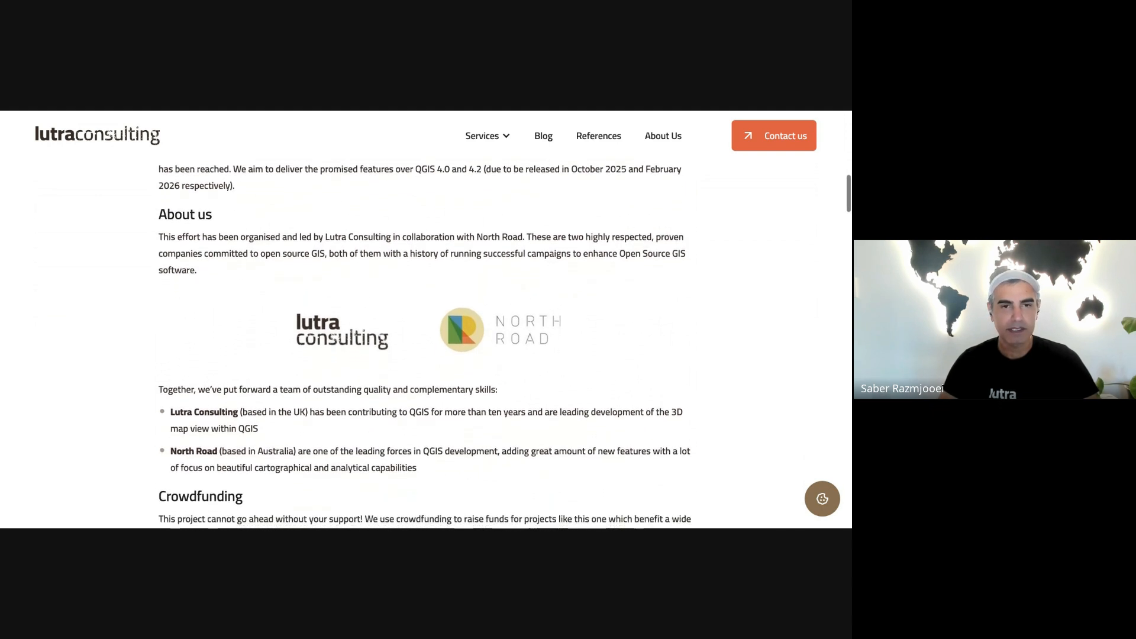
{"action": "scroll", "scroll_direction": "down", "scroll_amount": 3}
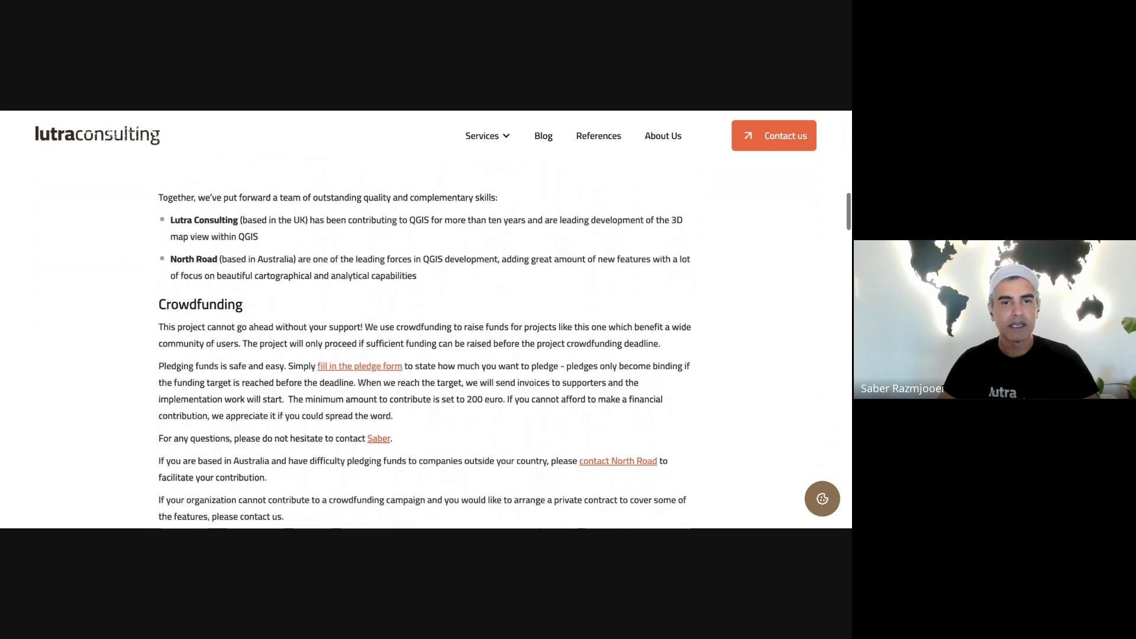
{"action": "scroll", "scroll_direction": "down", "scroll_amount": 3}
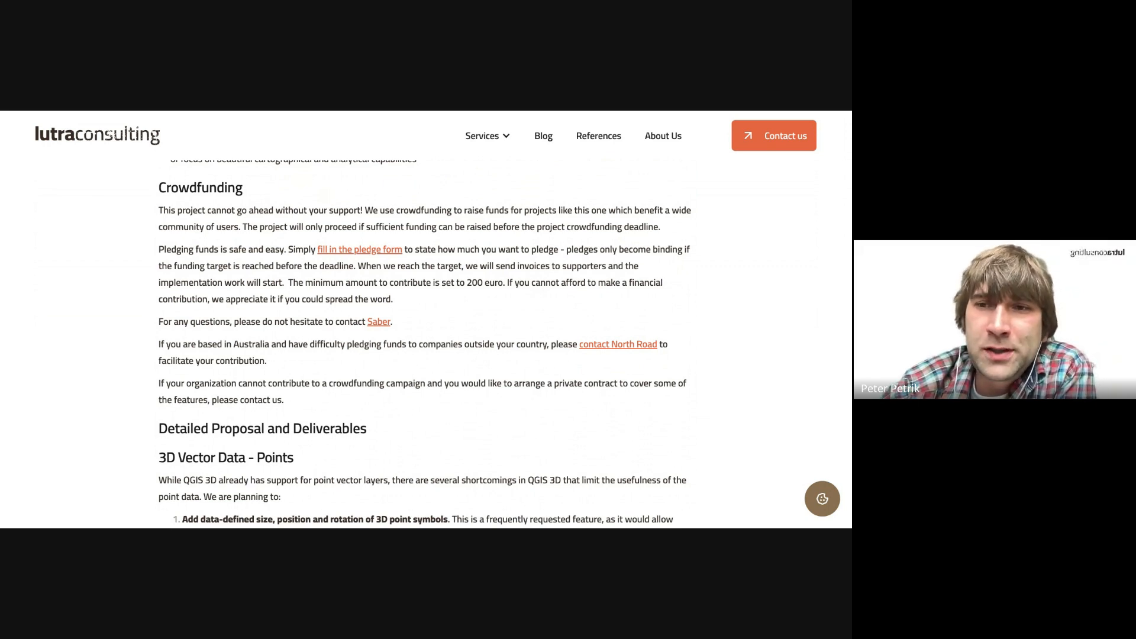
{"action": "scroll", "scroll_direction": "down", "scroll_amount": 3}
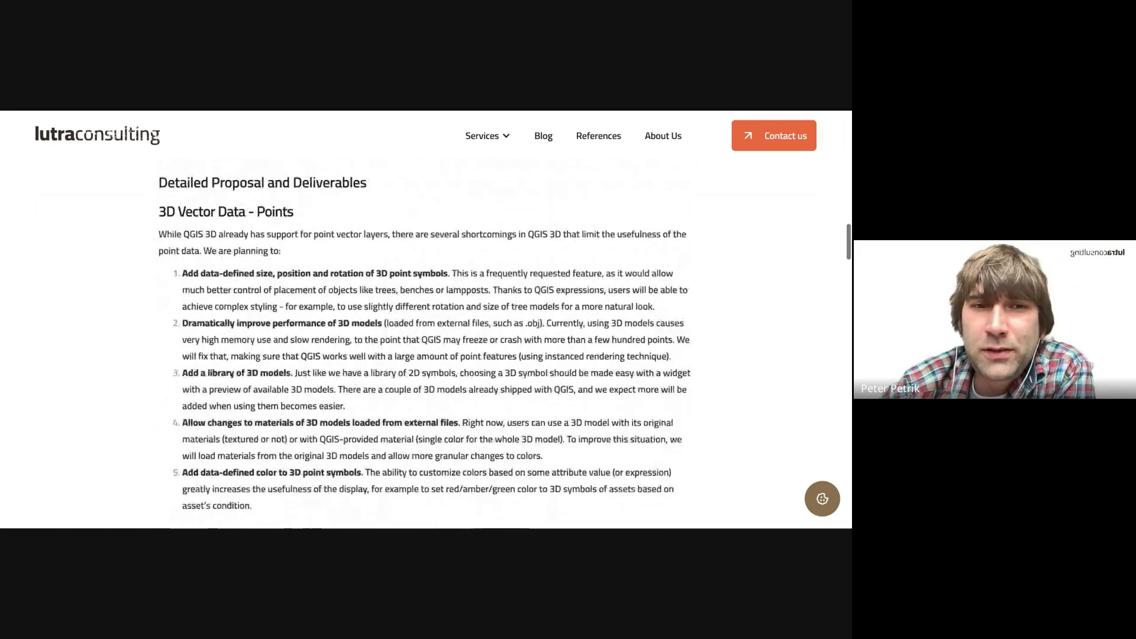
{"action": "scroll", "scroll_direction": "down", "scroll_amount": 3}
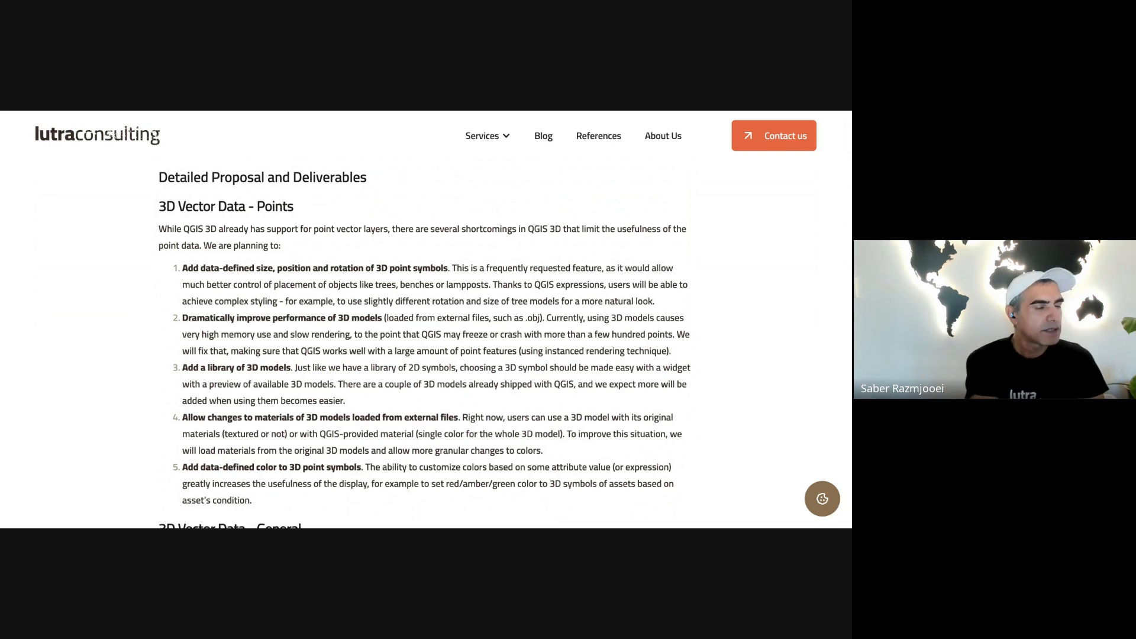
{"action": "scroll", "scroll_direction": "down", "scroll_amount": 3}
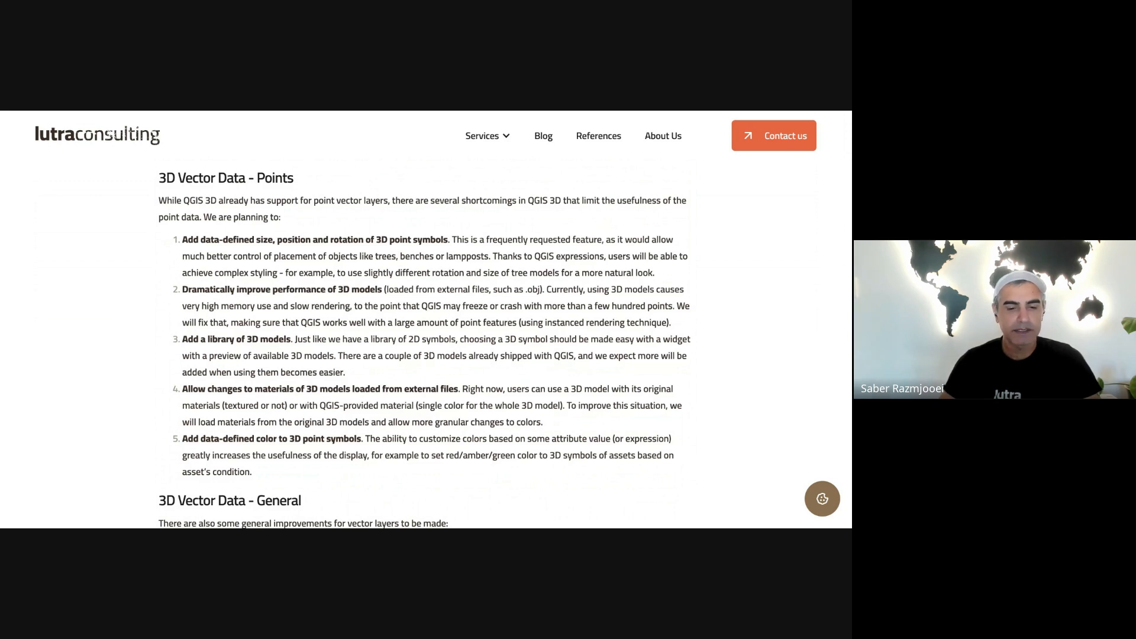
{"action": "scroll", "scroll_direction": "down", "scroll_amount": 3}
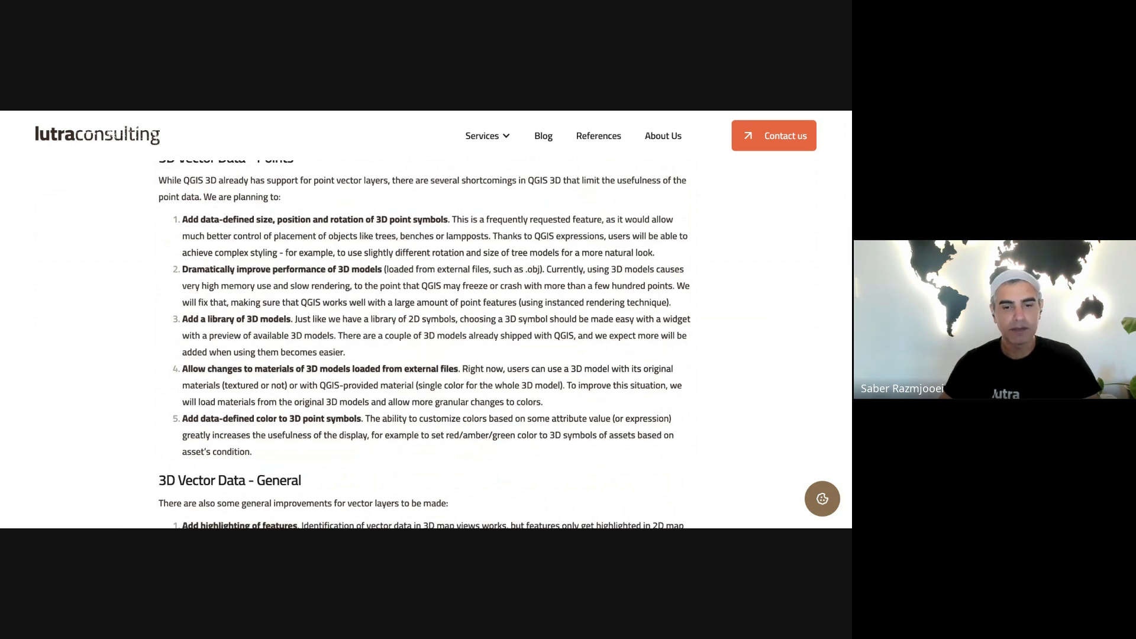
{"action": "scroll", "scroll_direction": "down", "scroll_amount": 3}
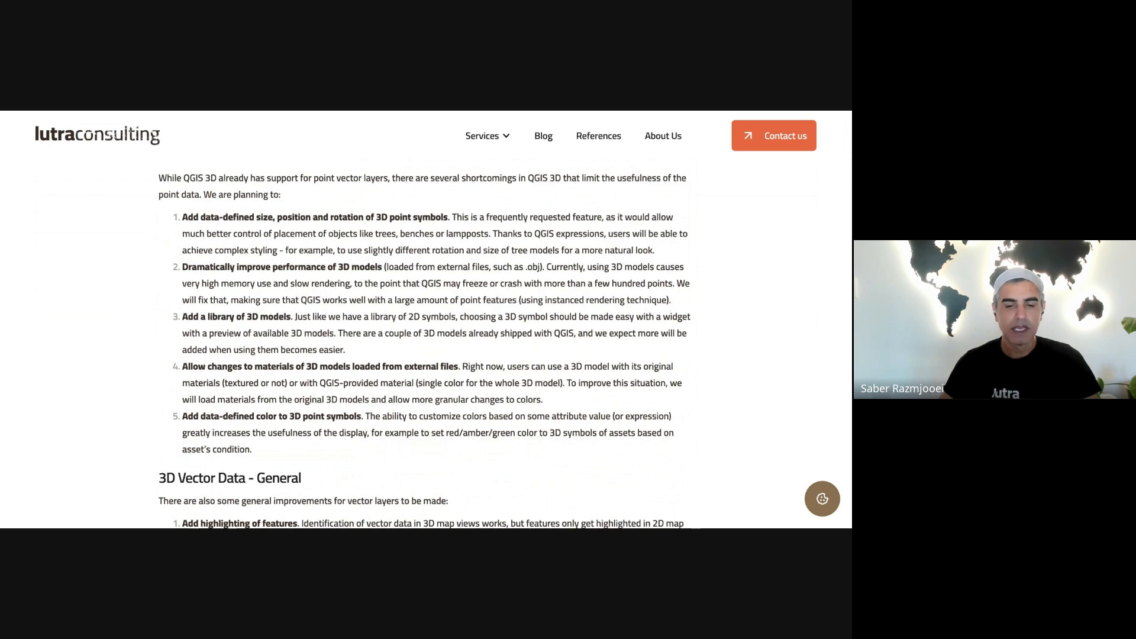
{"action": "scroll", "scroll_direction": "down", "scroll_amount": 3}
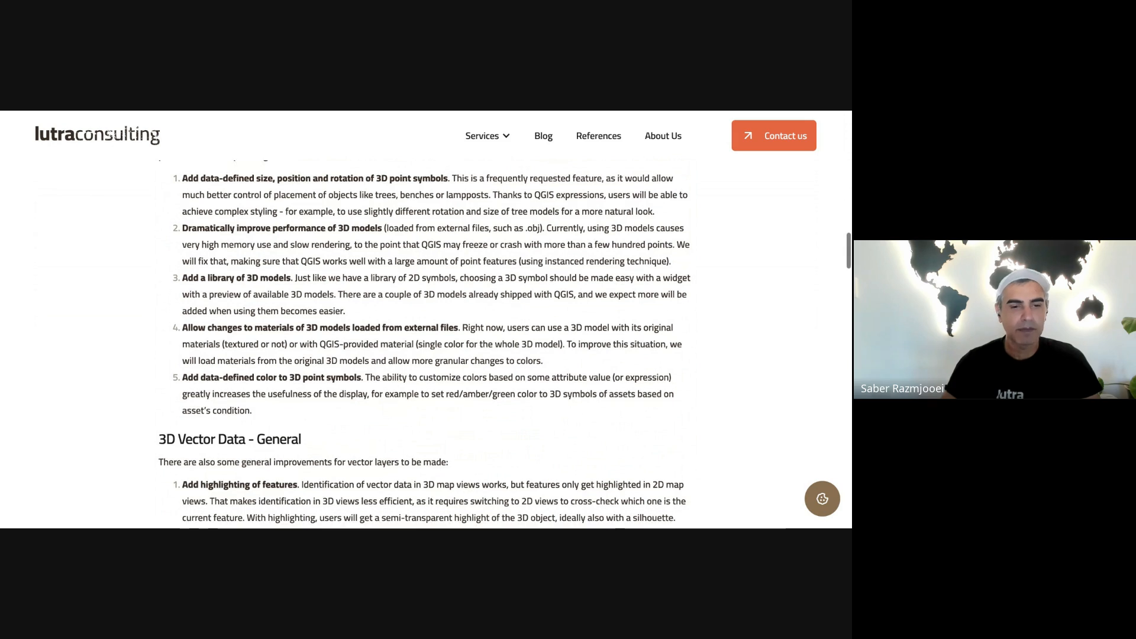
{"action": "scroll", "scroll_direction": "down", "scroll_amount": 3}
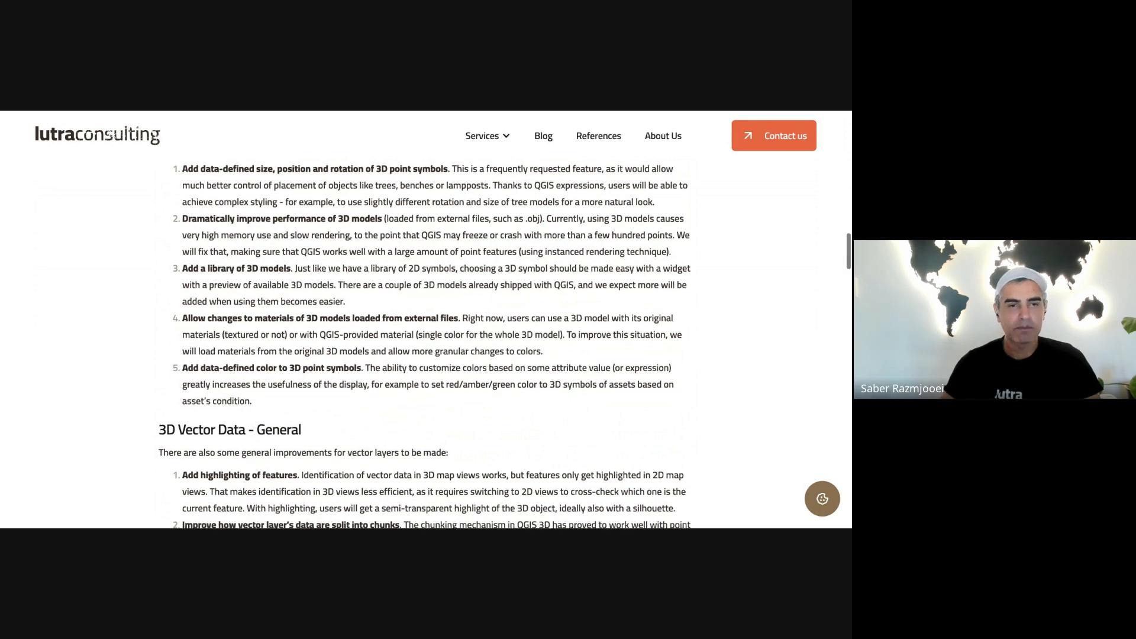
{"action": "scroll", "scroll_direction": "down", "scroll_amount": 3}
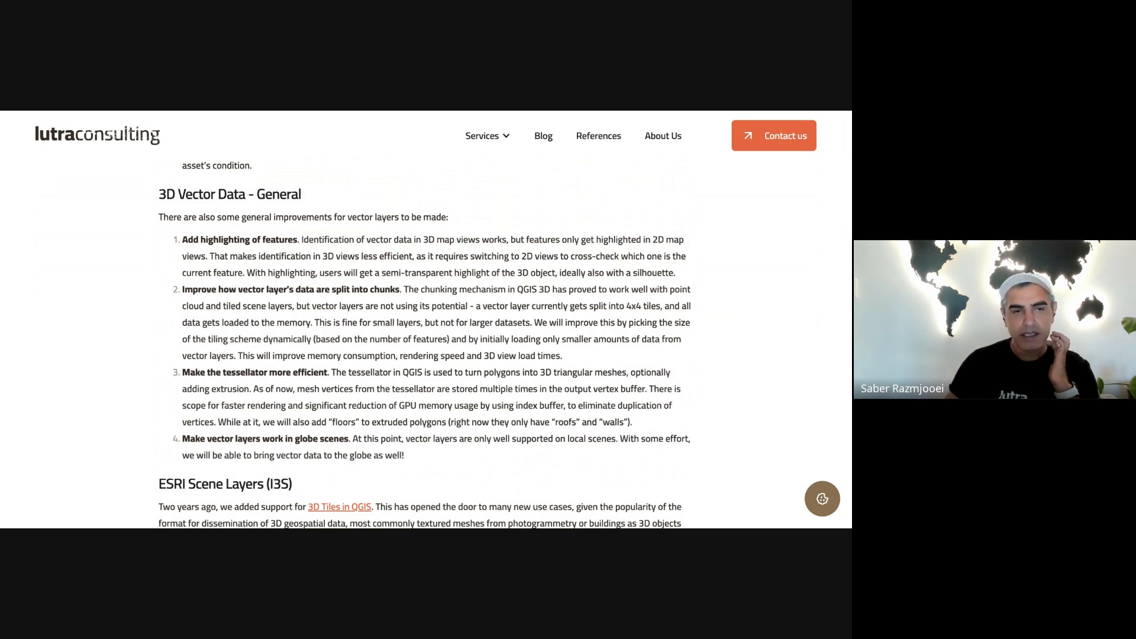
{"action": "scroll", "scroll_direction": "down", "scroll_amount": 3}
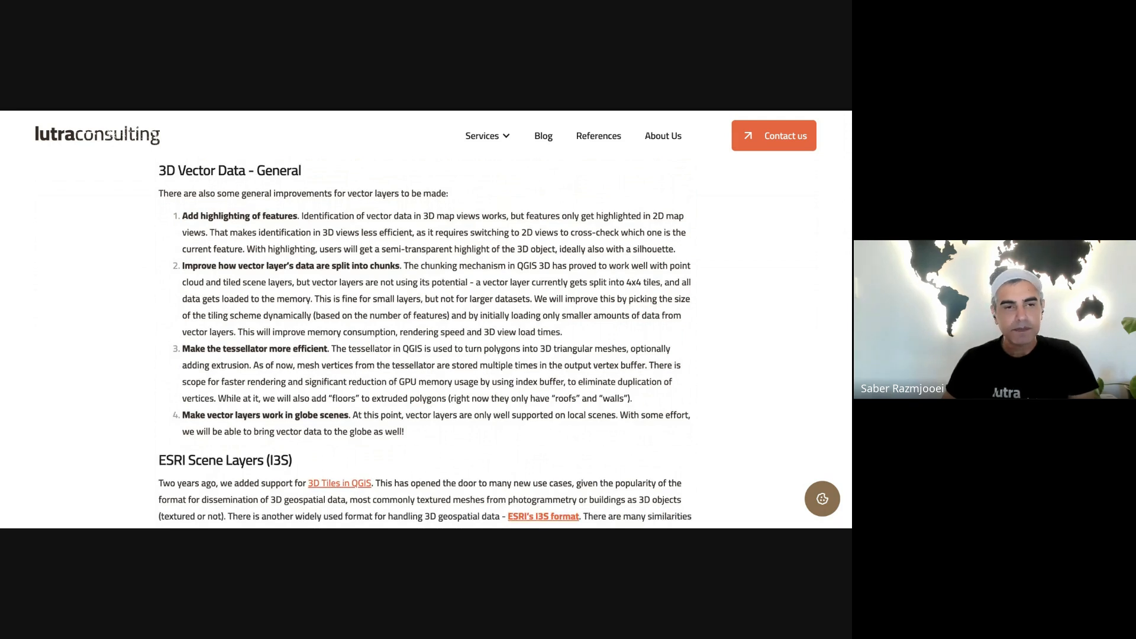
{"action": "scroll", "scroll_direction": "down", "scroll_amount": 3}
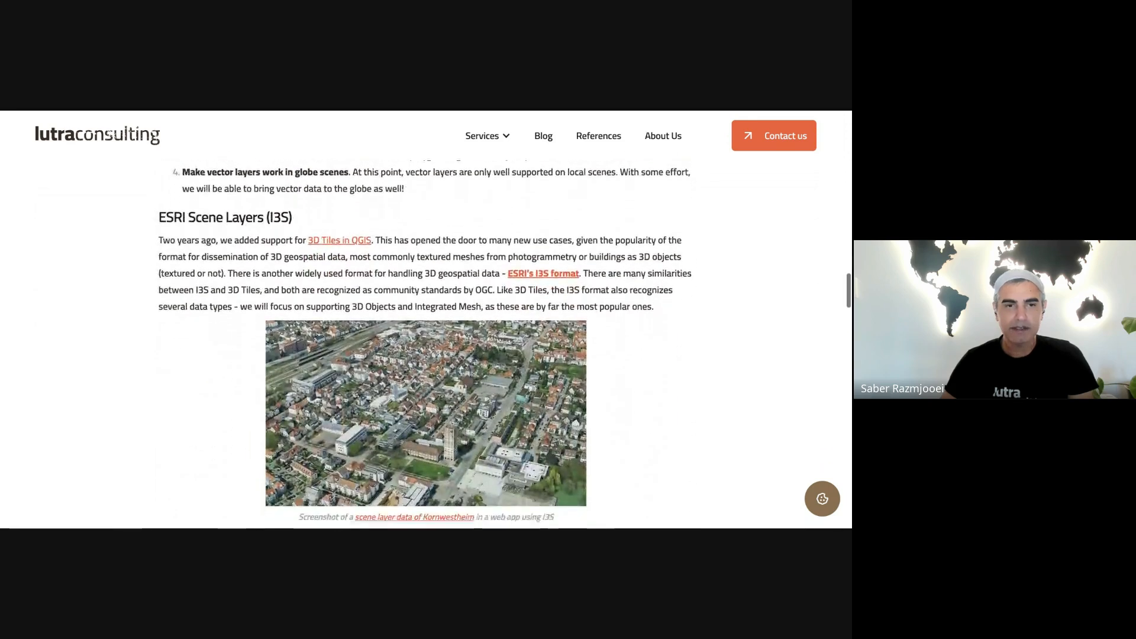
{"action": "scroll", "scroll_direction": "down", "scroll_amount": 3}
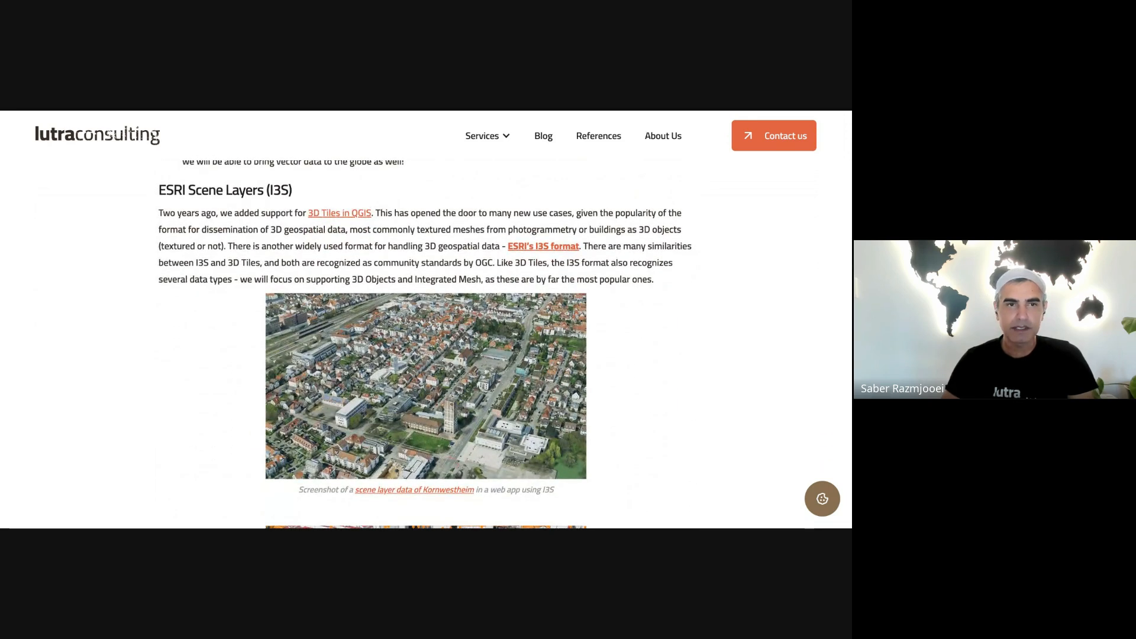
{"action": "scroll", "scroll_direction": "down", "scroll_amount": 3}
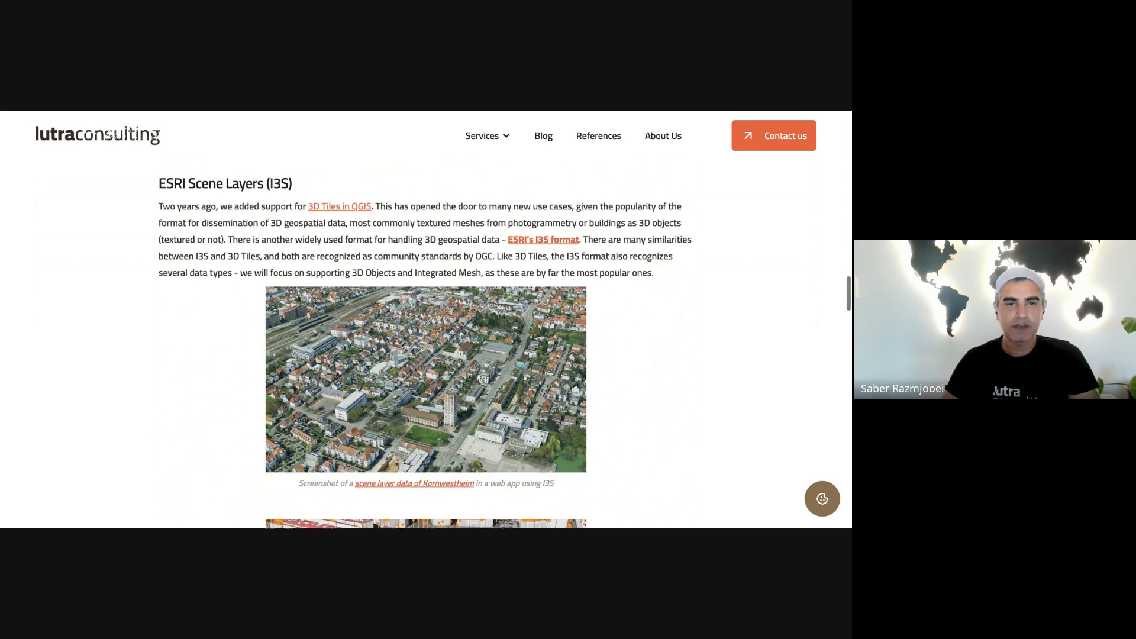
{"action": "scroll", "scroll_direction": "down", "scroll_amount": 3}
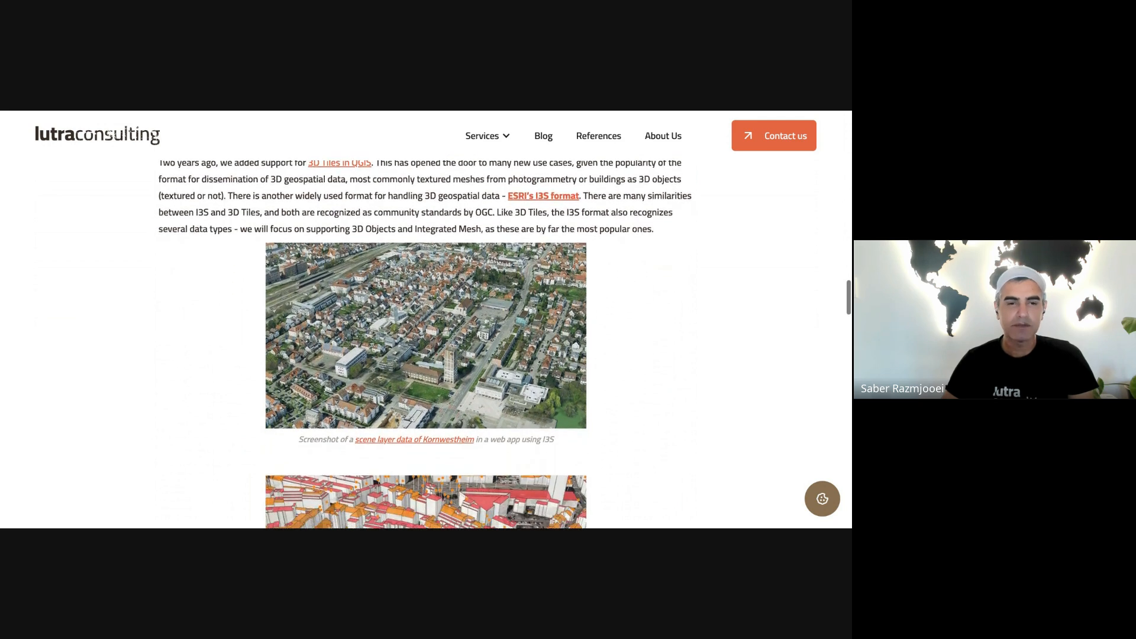
{"action": "scroll", "scroll_direction": "down", "scroll_amount": 3}
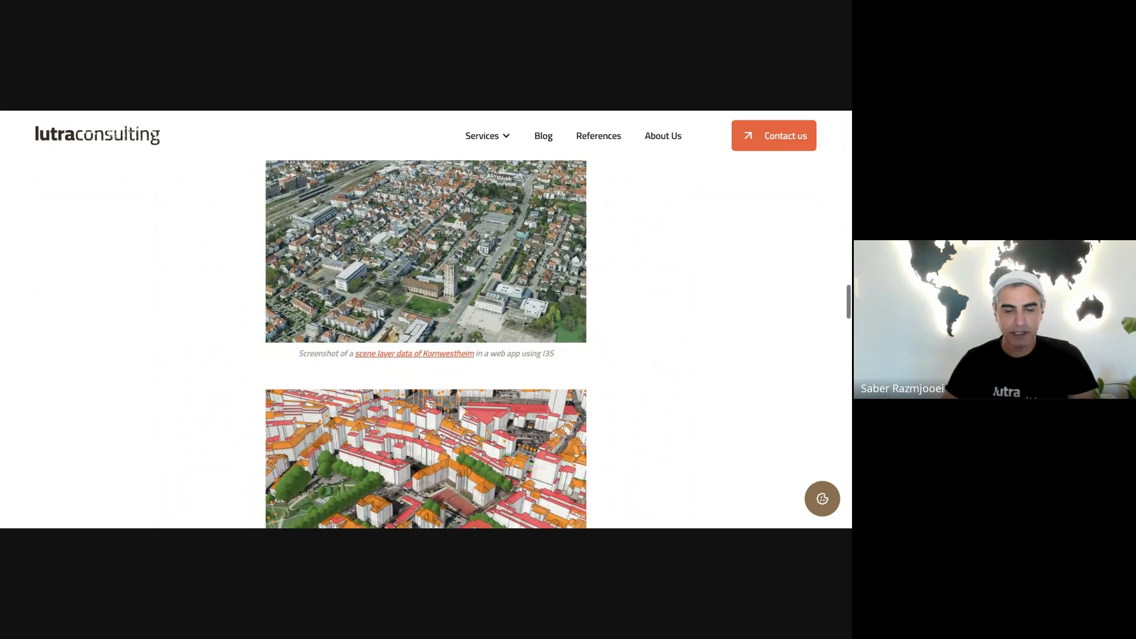
{"action": "scroll", "scroll_direction": "down", "scroll_amount": 3}
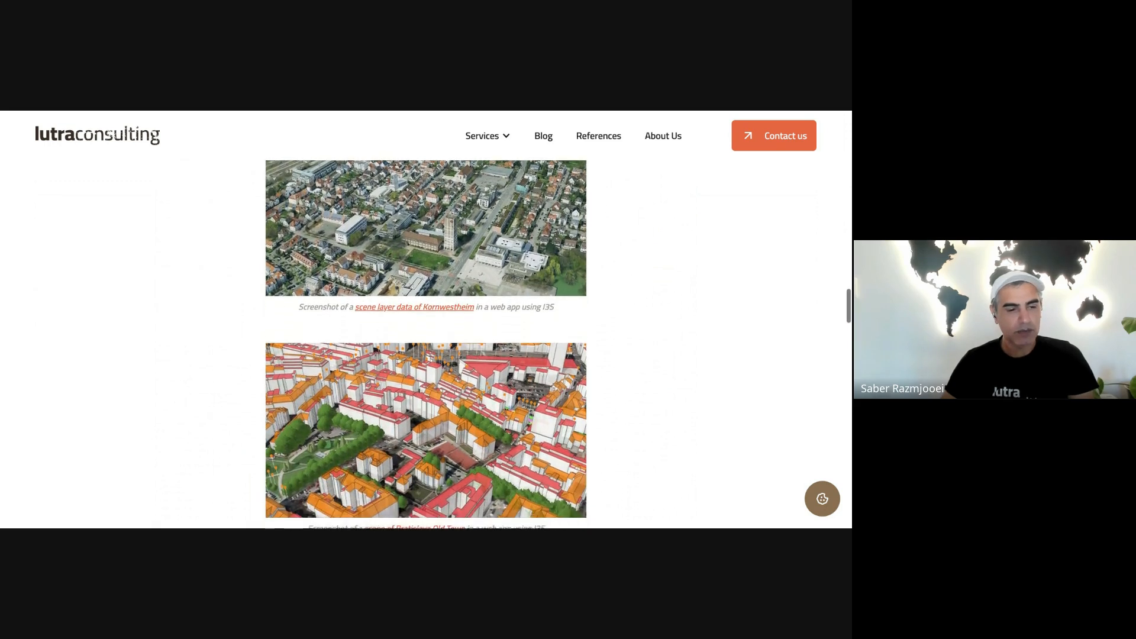
{"action": "scroll", "scroll_direction": "down", "scroll_amount": 3}
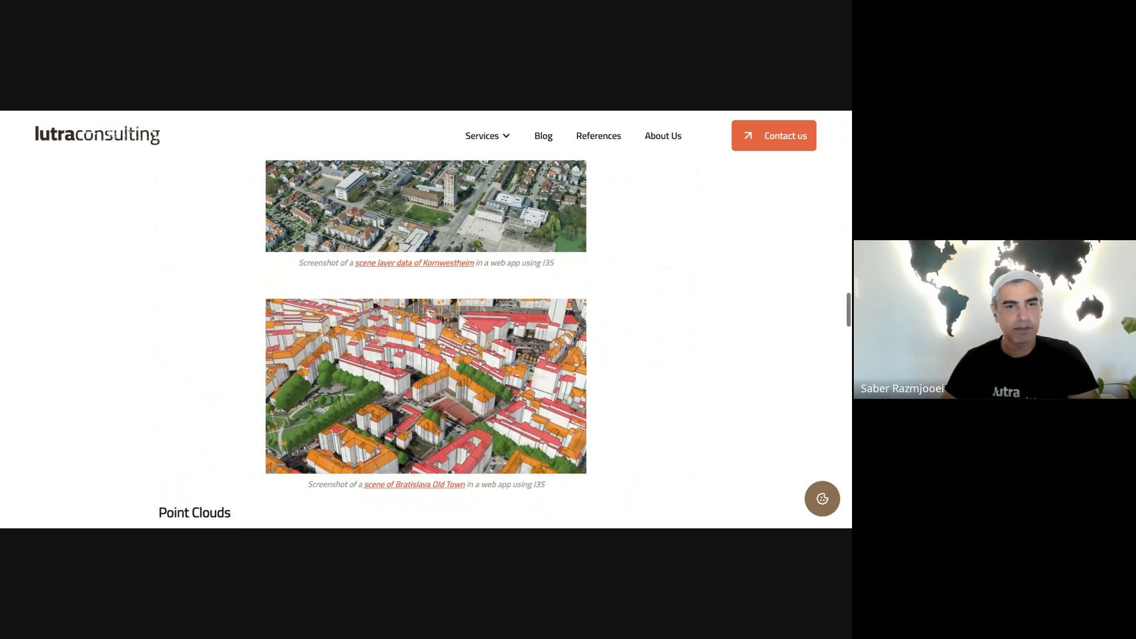
{"action": "scroll", "scroll_direction": "down", "scroll_amount": 3}
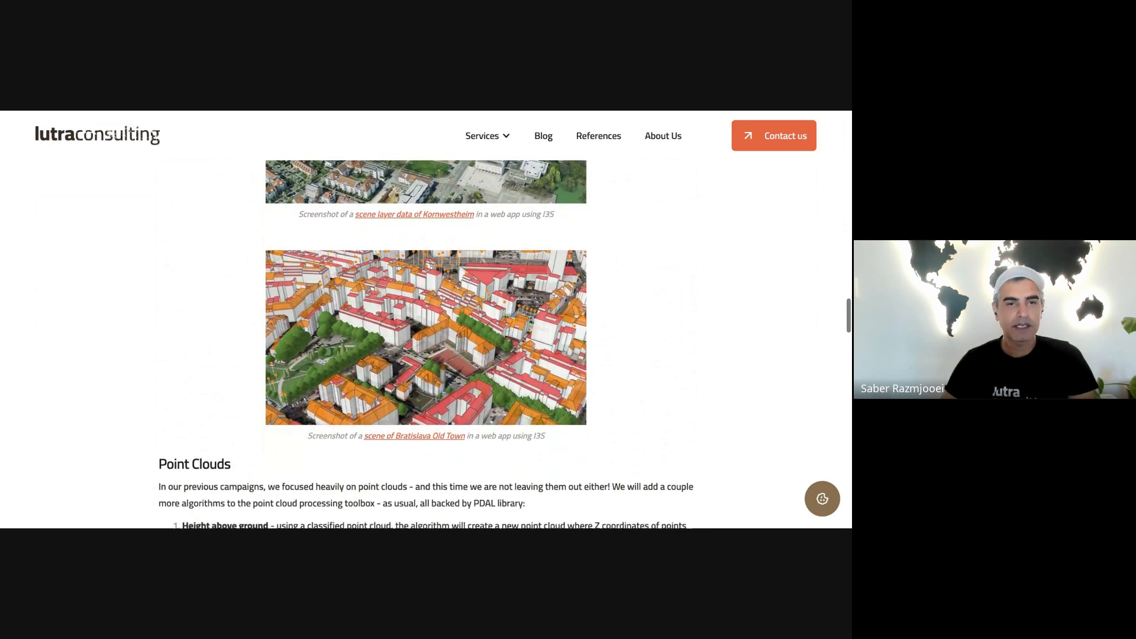
{"action": "scroll", "scroll_direction": "down", "scroll_amount": 3}
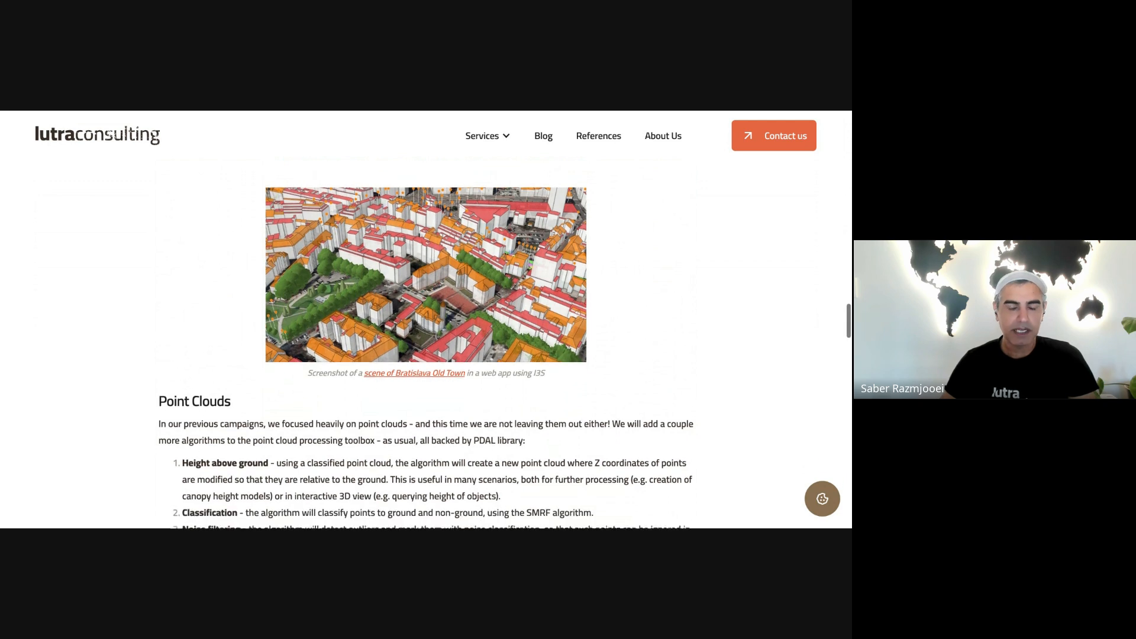
{"action": "scroll", "scroll_direction": "down", "scroll_amount": 3}
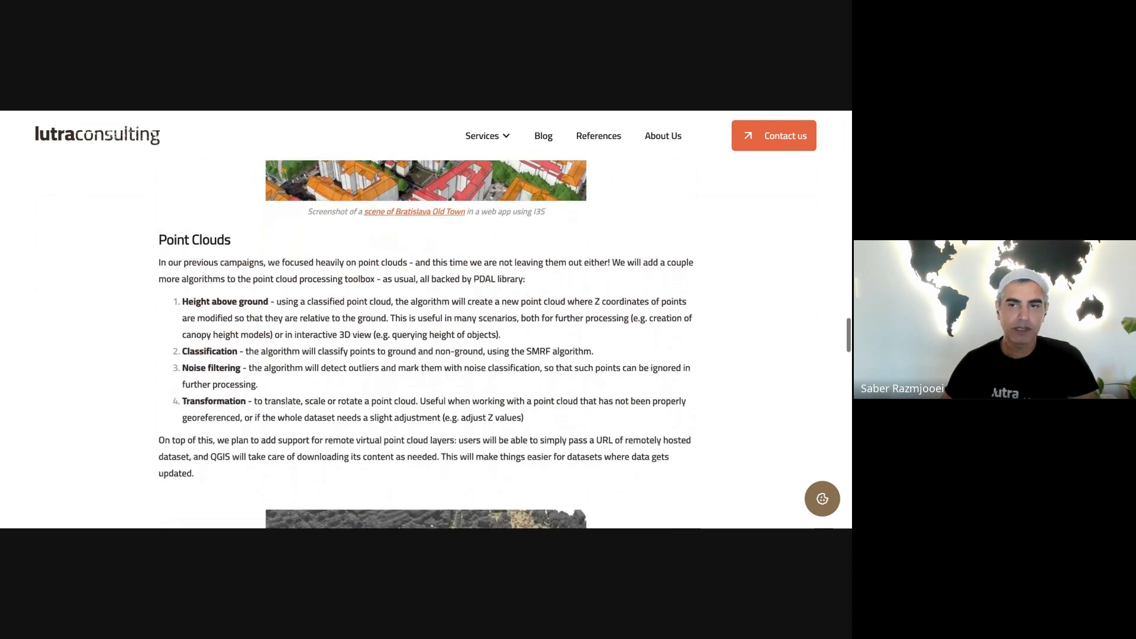
{"action": "scroll", "scroll_direction": "down", "scroll_amount": 3}
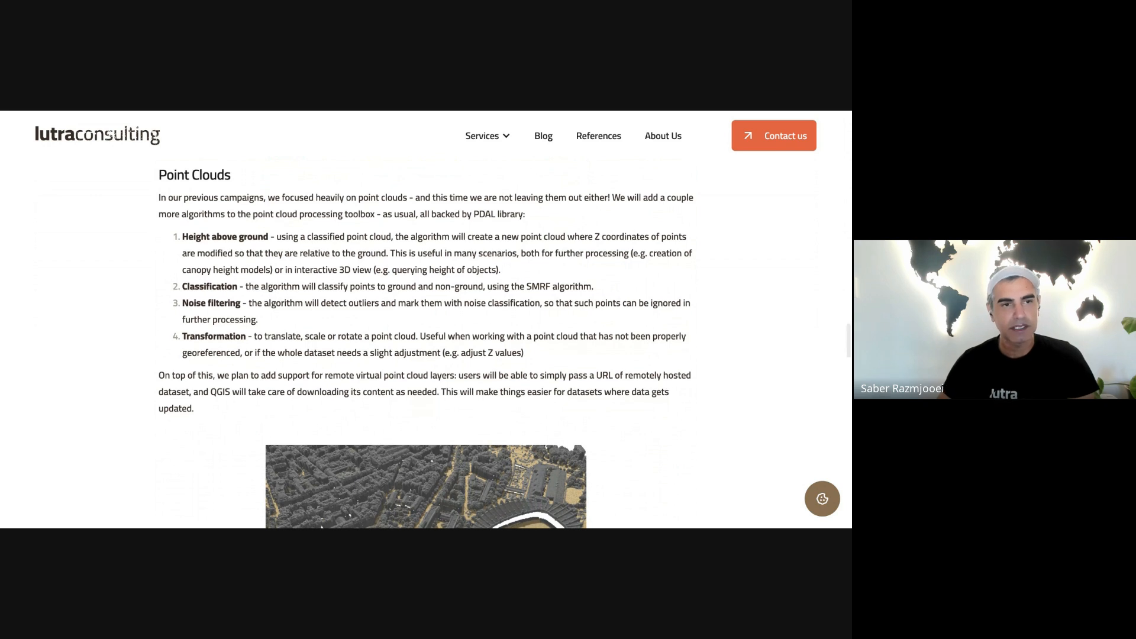
{"action": "scroll", "scroll_direction": "down", "scroll_amount": 3}
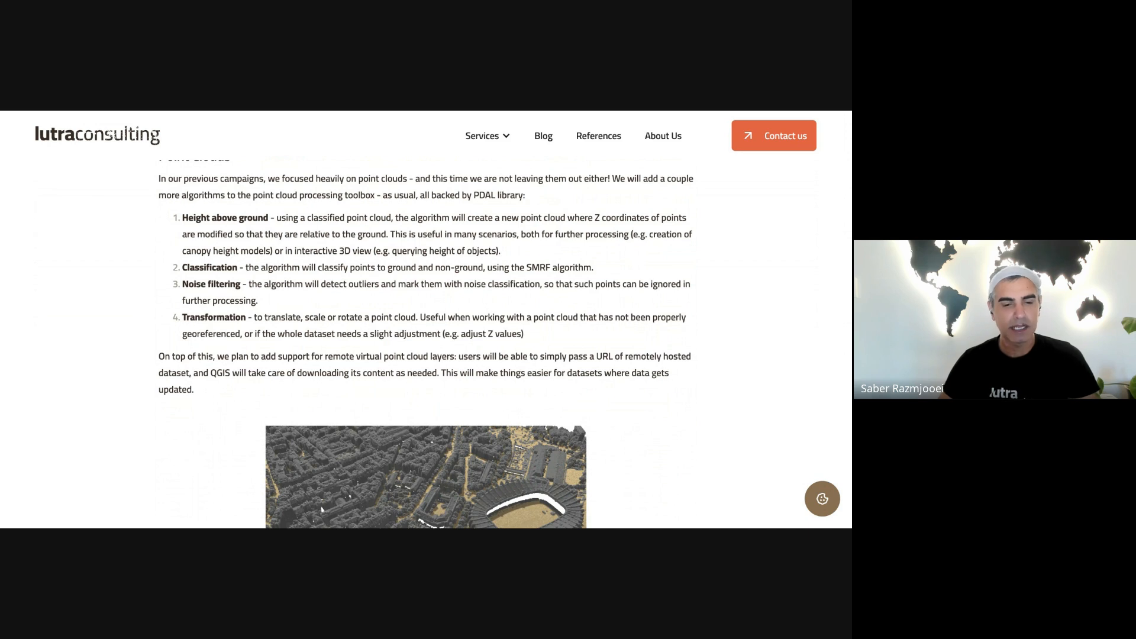
{"action": "scroll", "scroll_direction": "down", "scroll_amount": 3}
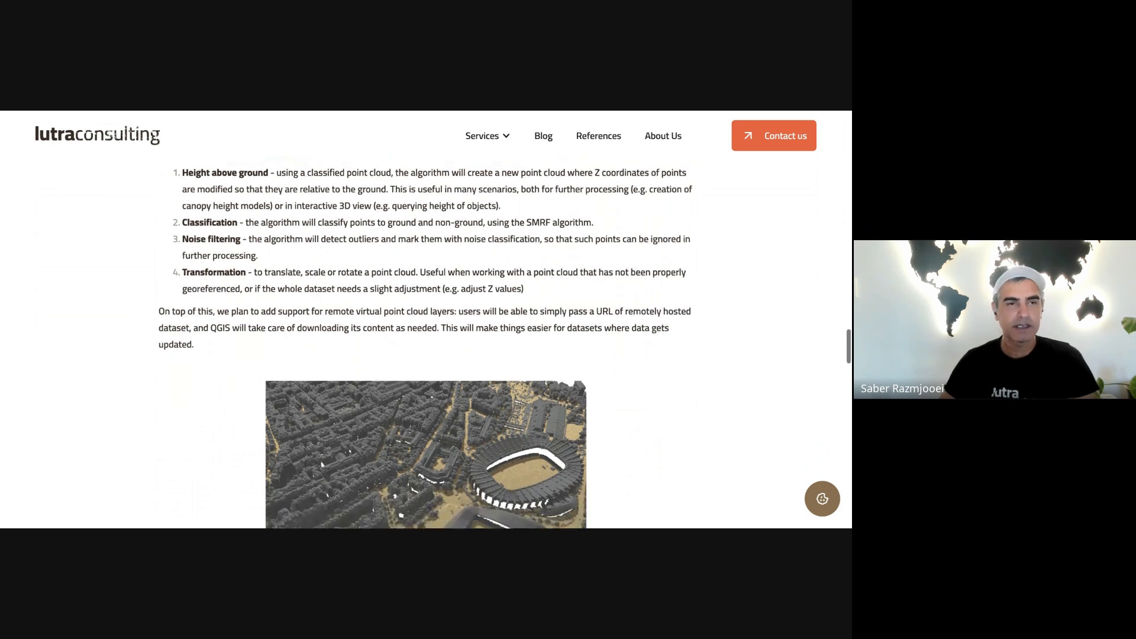
{"action": "scroll", "scroll_direction": "down", "scroll_amount": 3}
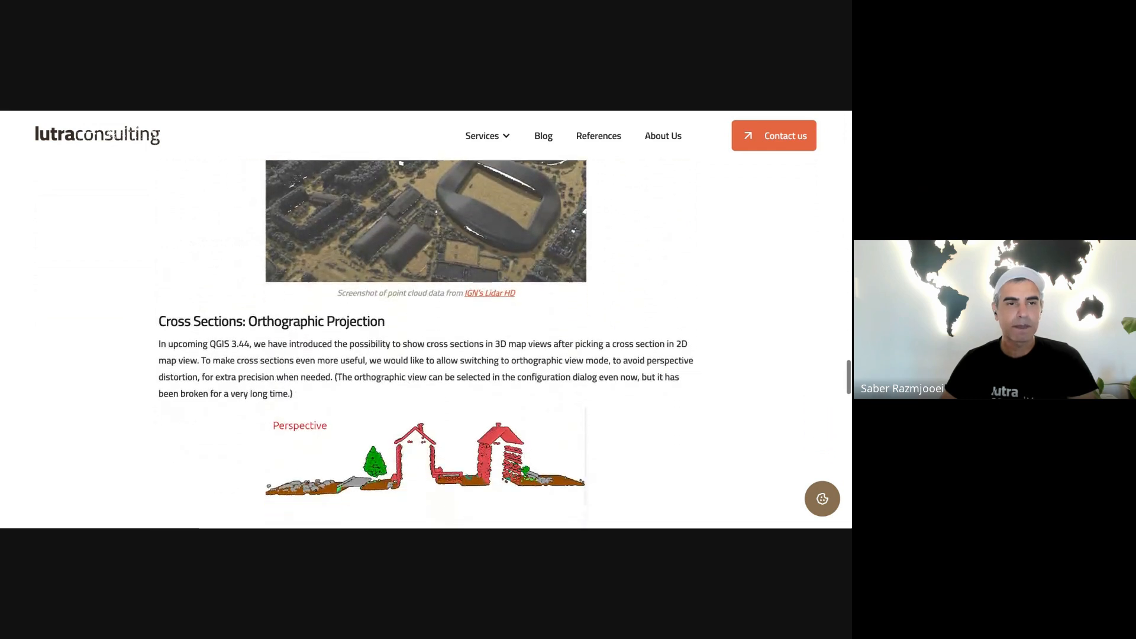
{"action": "scroll", "scroll_direction": "down", "scroll_amount": 3}
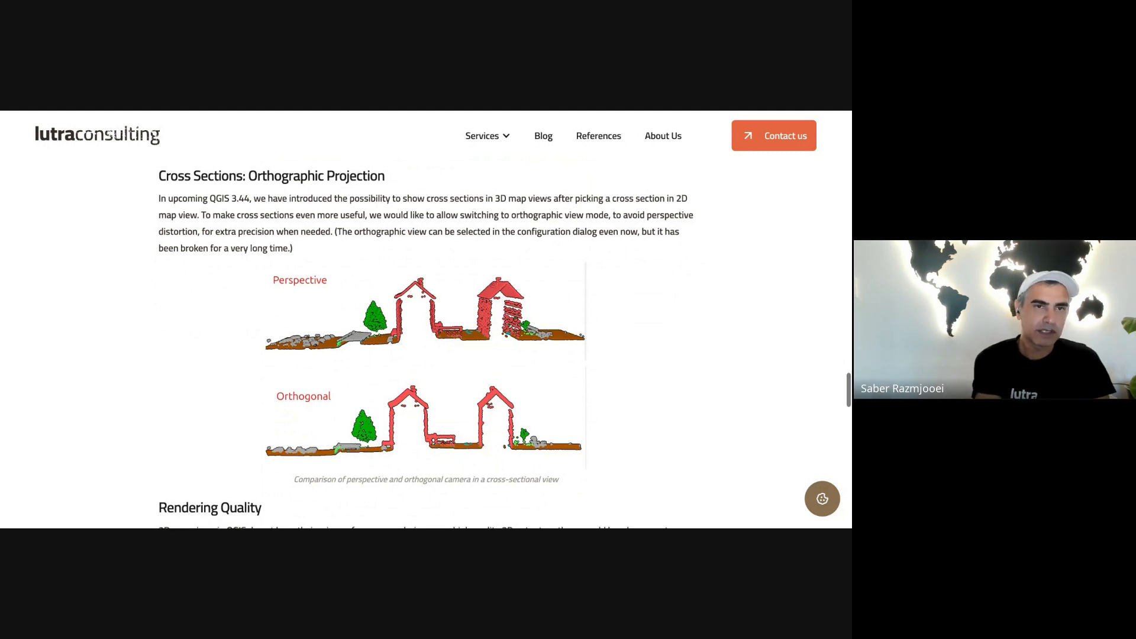
{"action": "scroll", "scroll_direction": "down", "scroll_amount": 3}
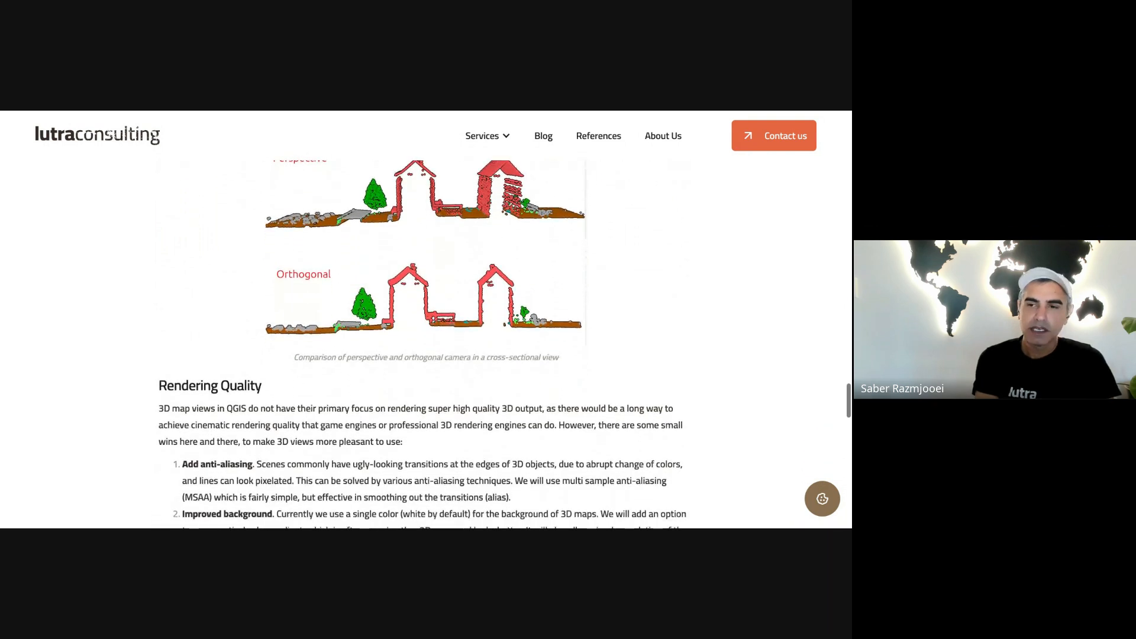
{"action": "scroll", "scroll_direction": "down", "scroll_amount": 3}
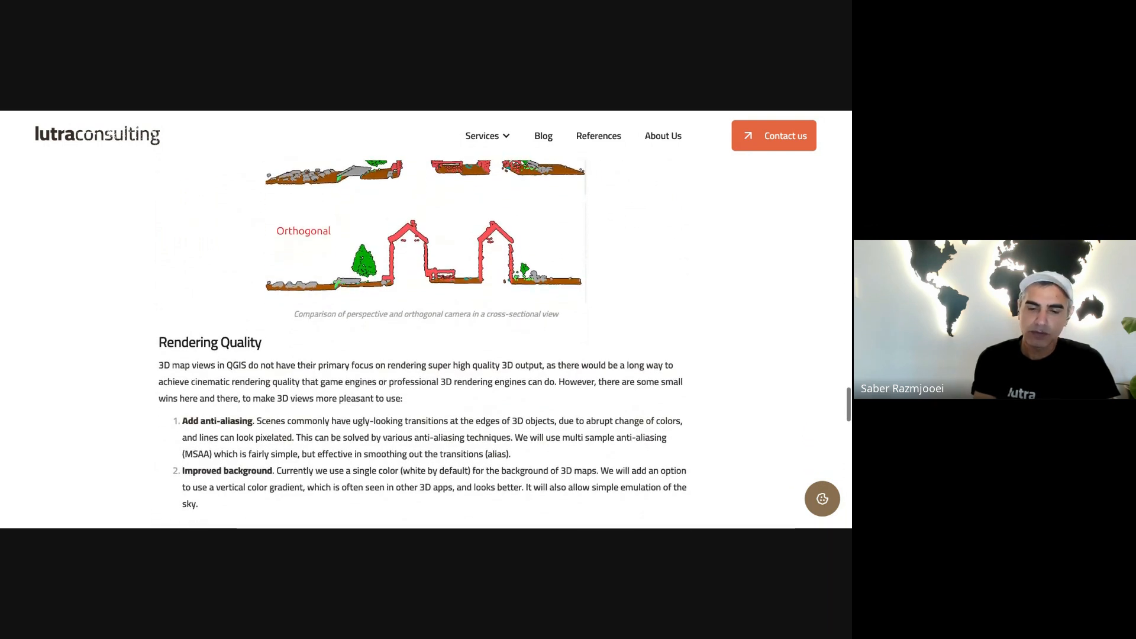
{"action": "scroll", "scroll_direction": "down", "scroll_amount": 3}
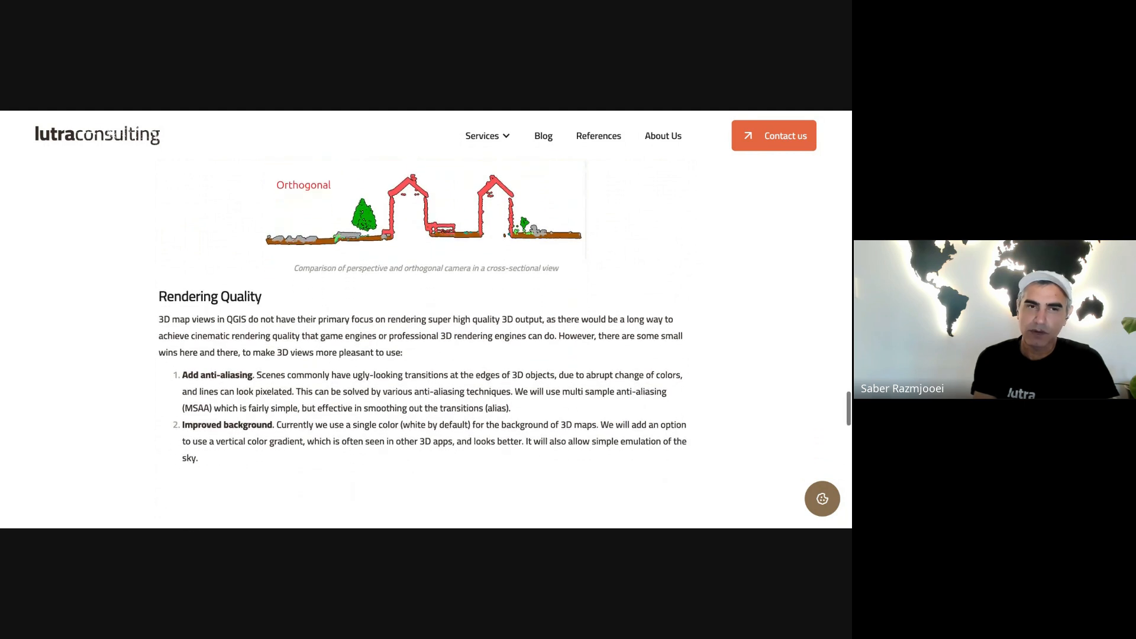
{"action": "scroll", "scroll_direction": "down", "scroll_amount": 3}
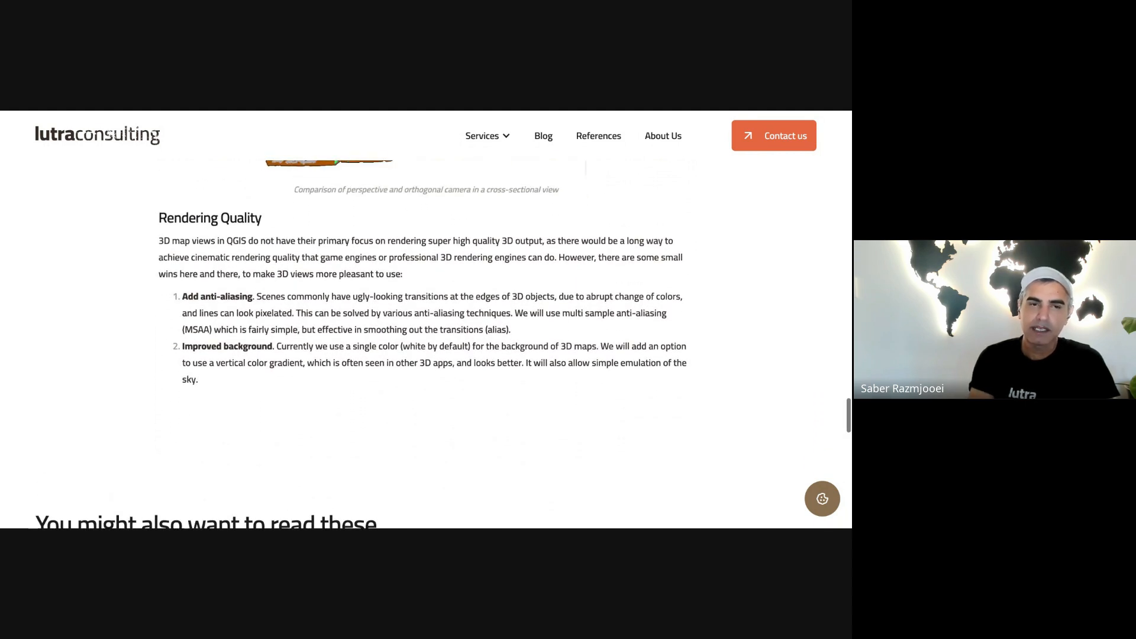